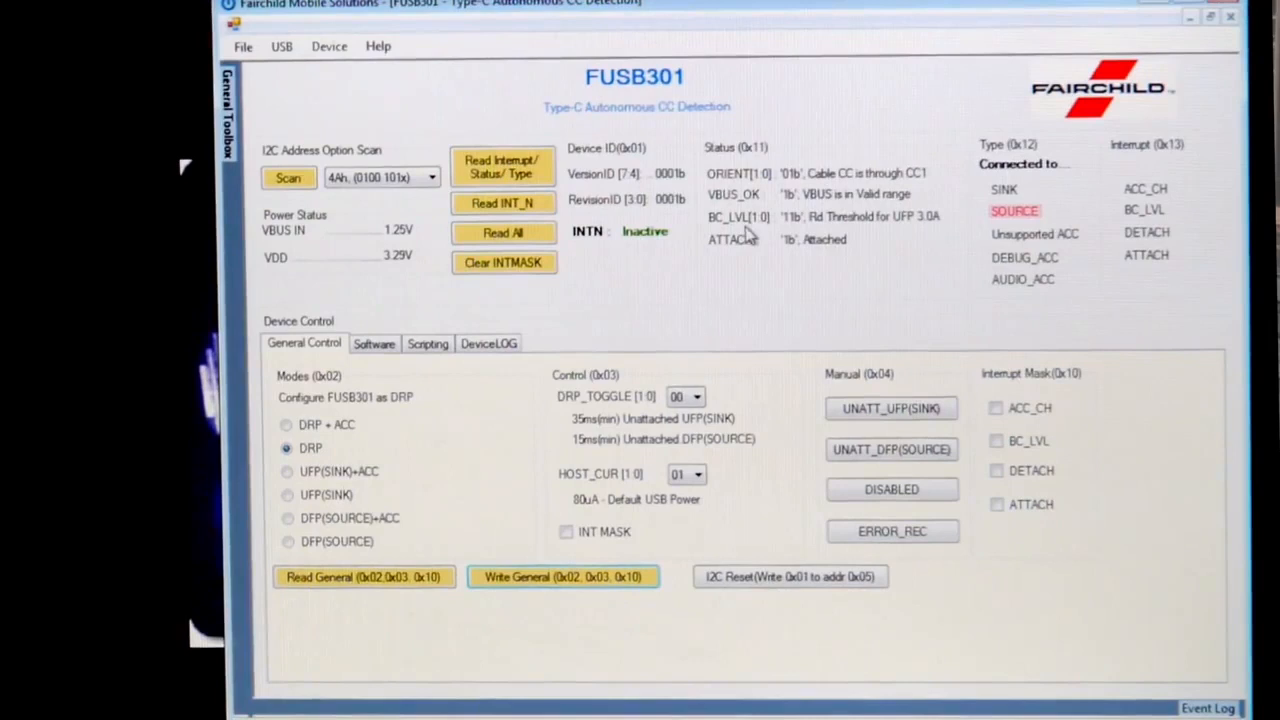
mouse_move(927, 235)
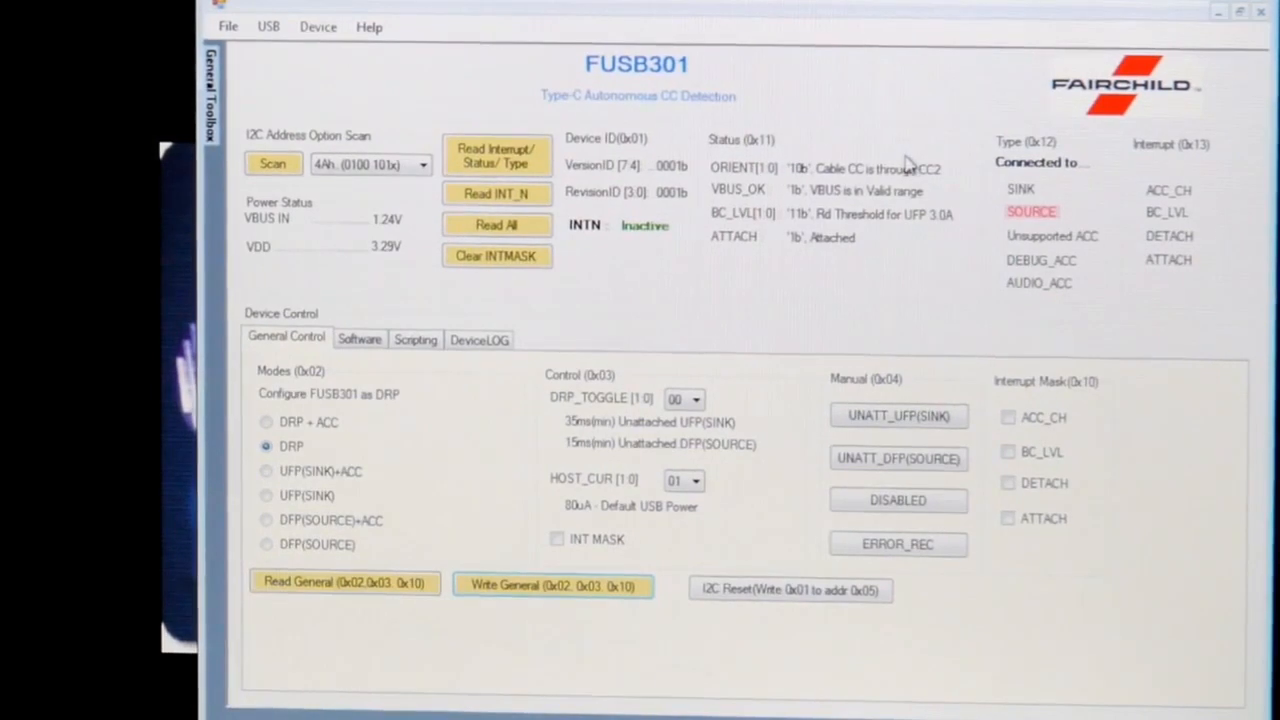
mouse_move(1005, 278)
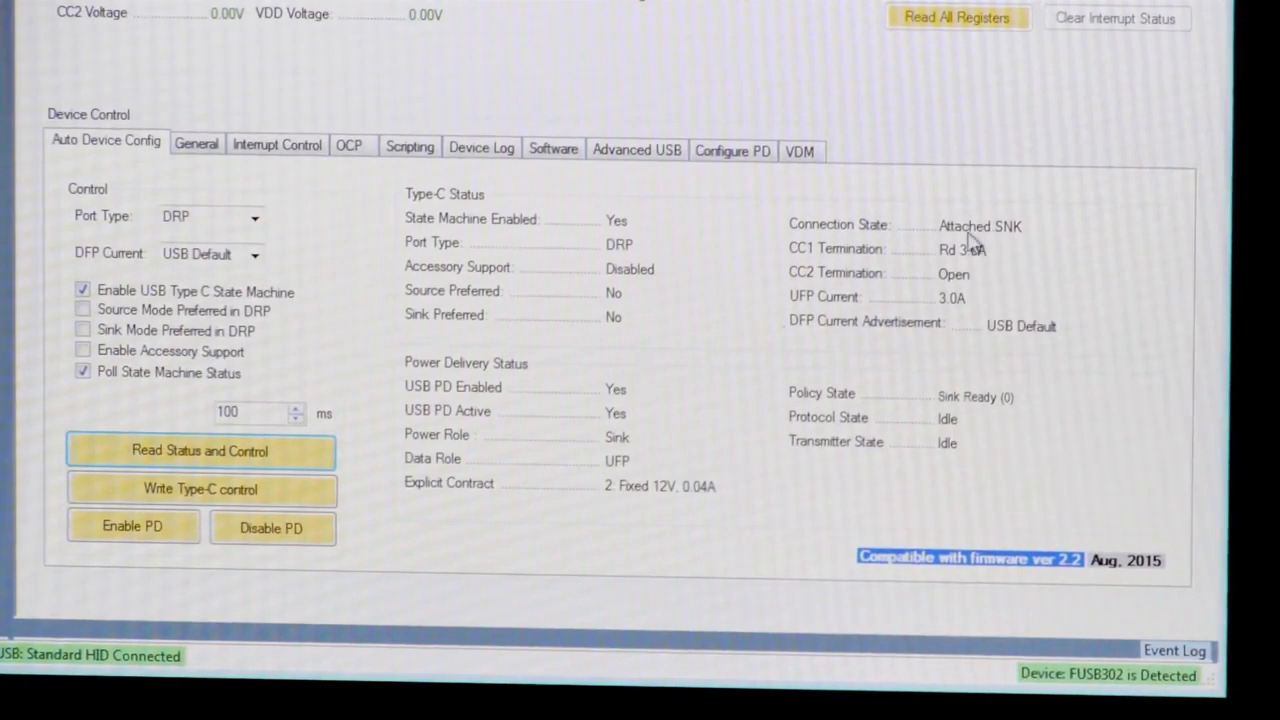
mouse_move(1022, 249)
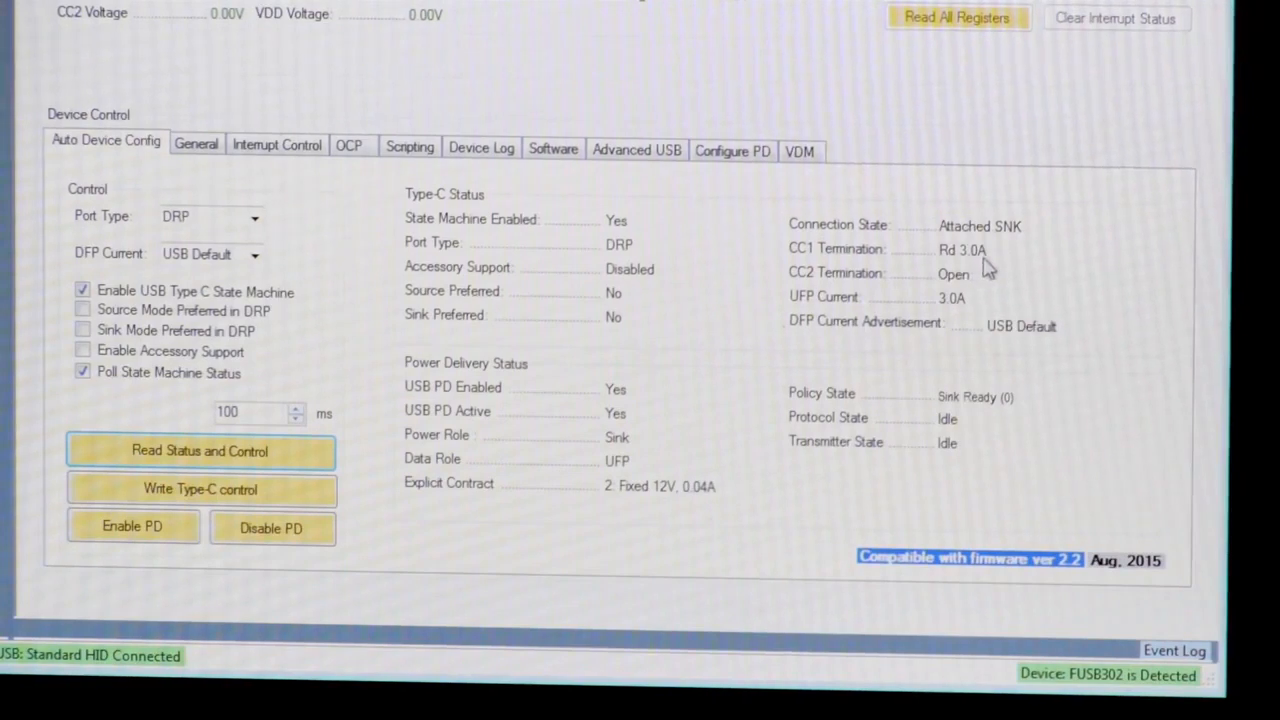
mouse_move(974, 340)
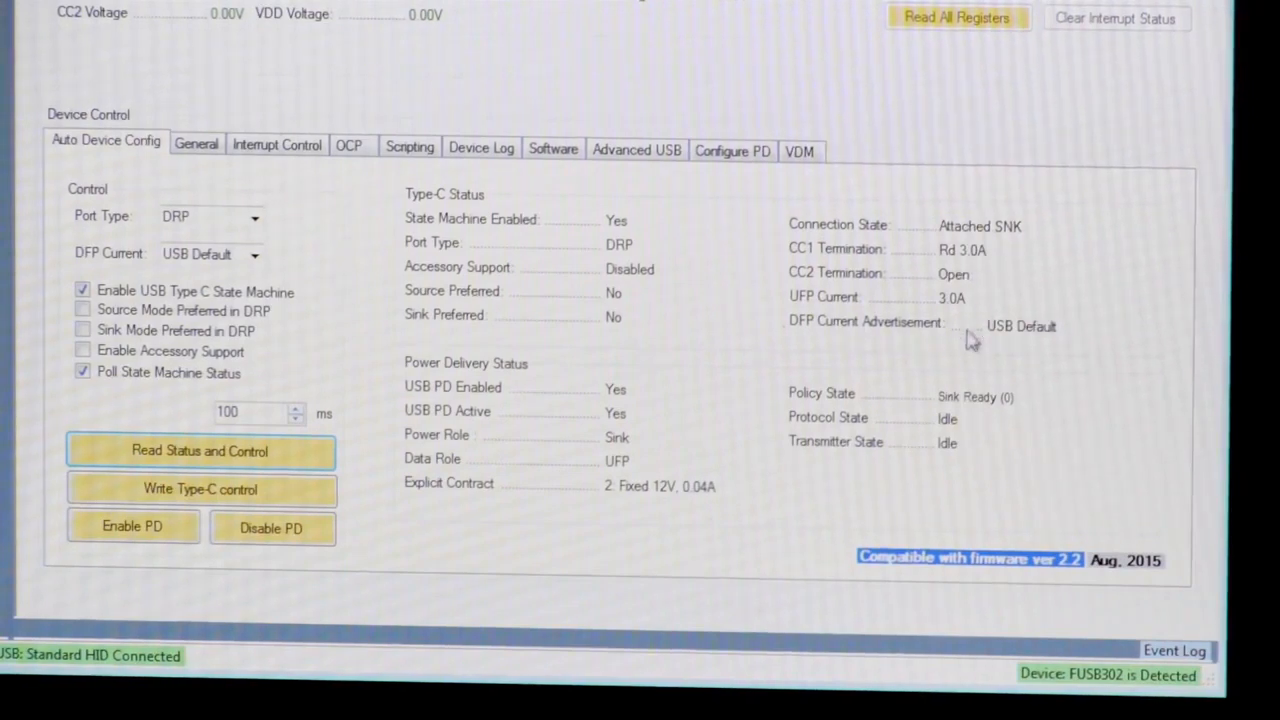
mouse_move(618, 531)
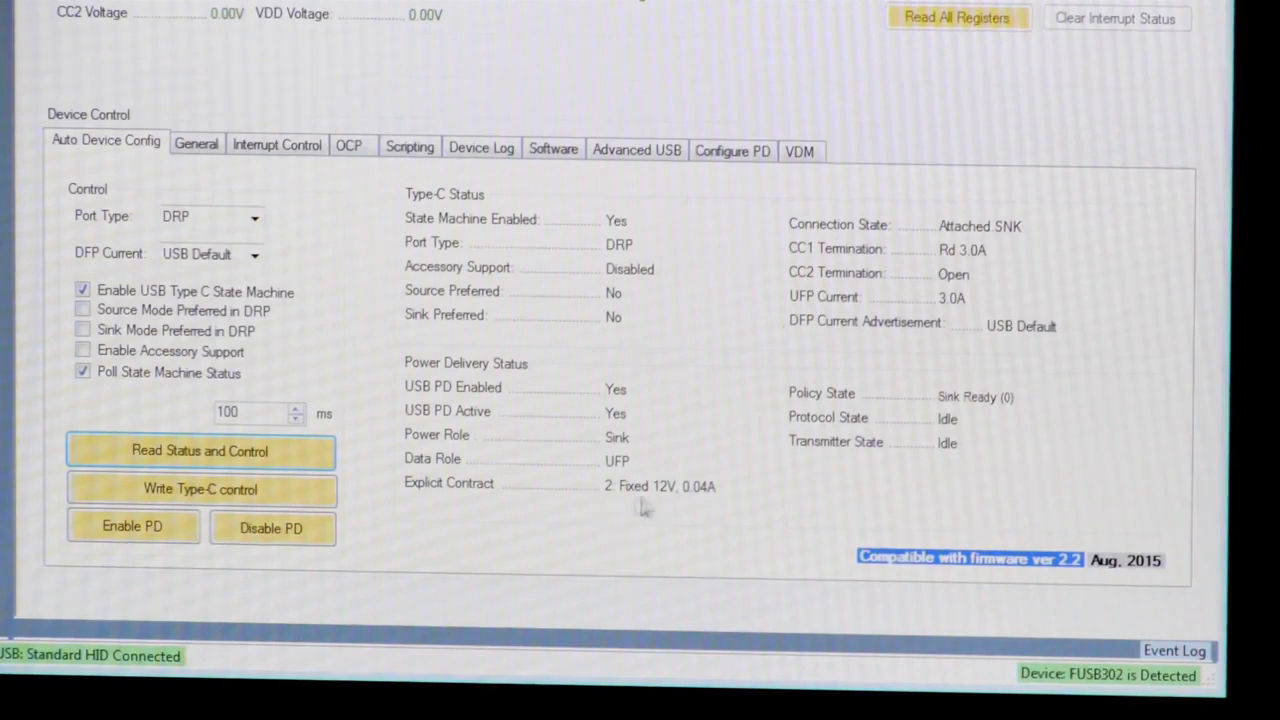
mouse_move(694, 514)
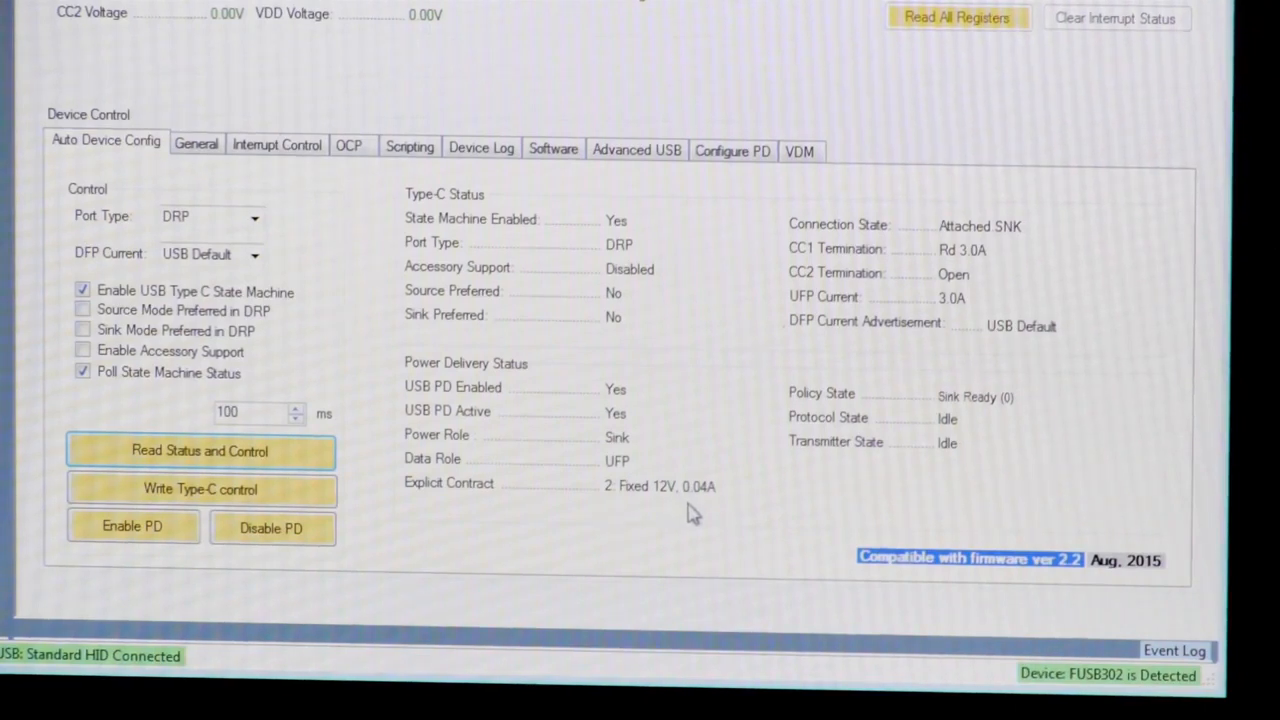
- Switch to the Advanced USB tab to view the PD message history and contract
left_click(634, 148)
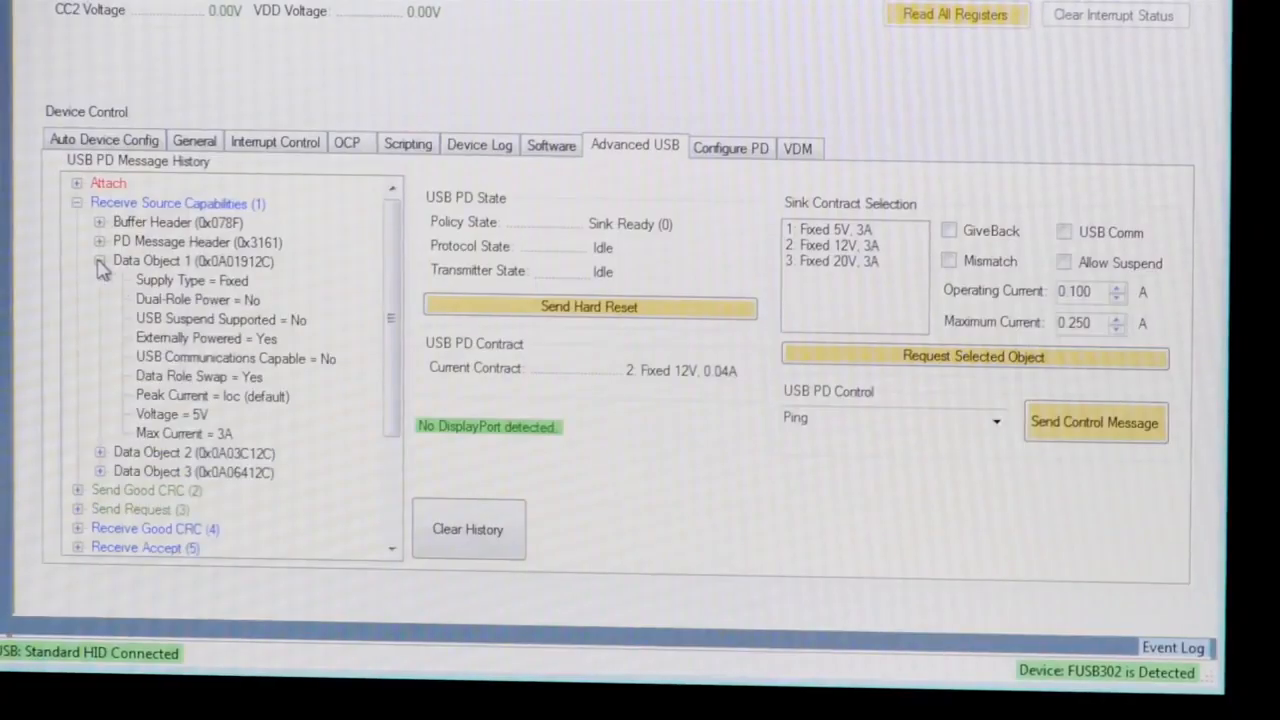
- Scroll the message history and expand the Send Request (3) message details
scroll("down", 3)
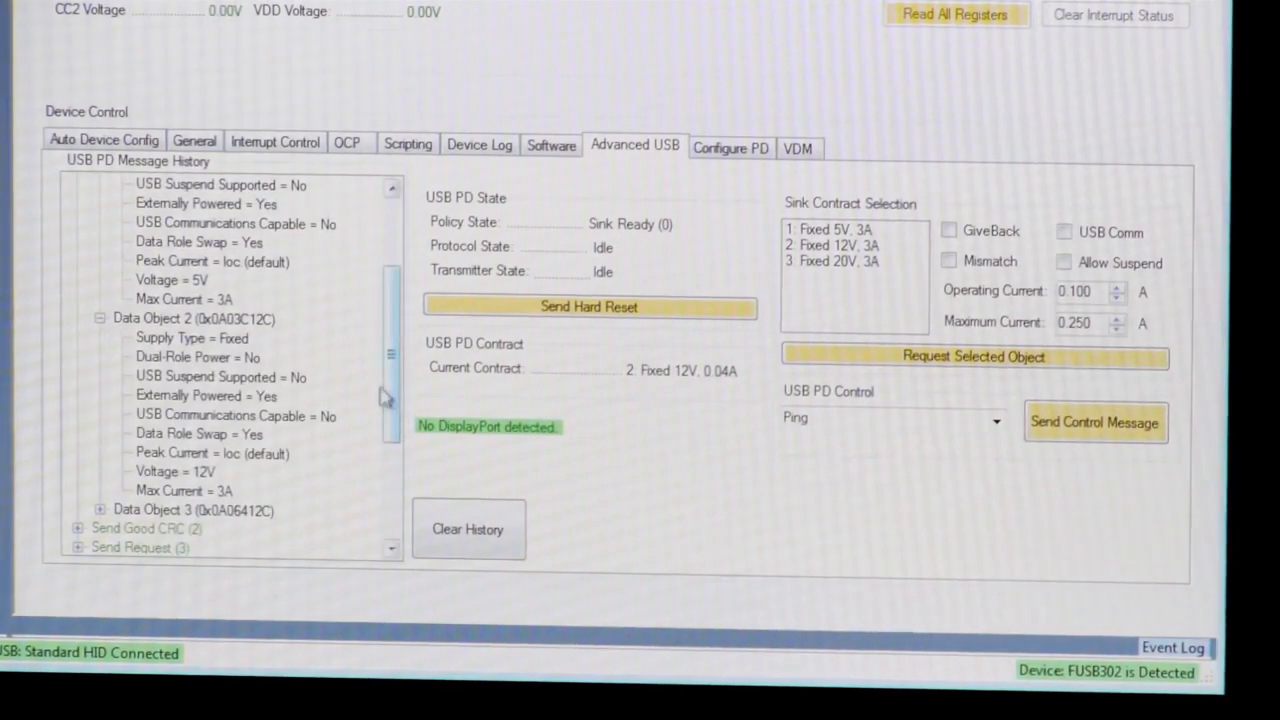
scroll("down", 3)
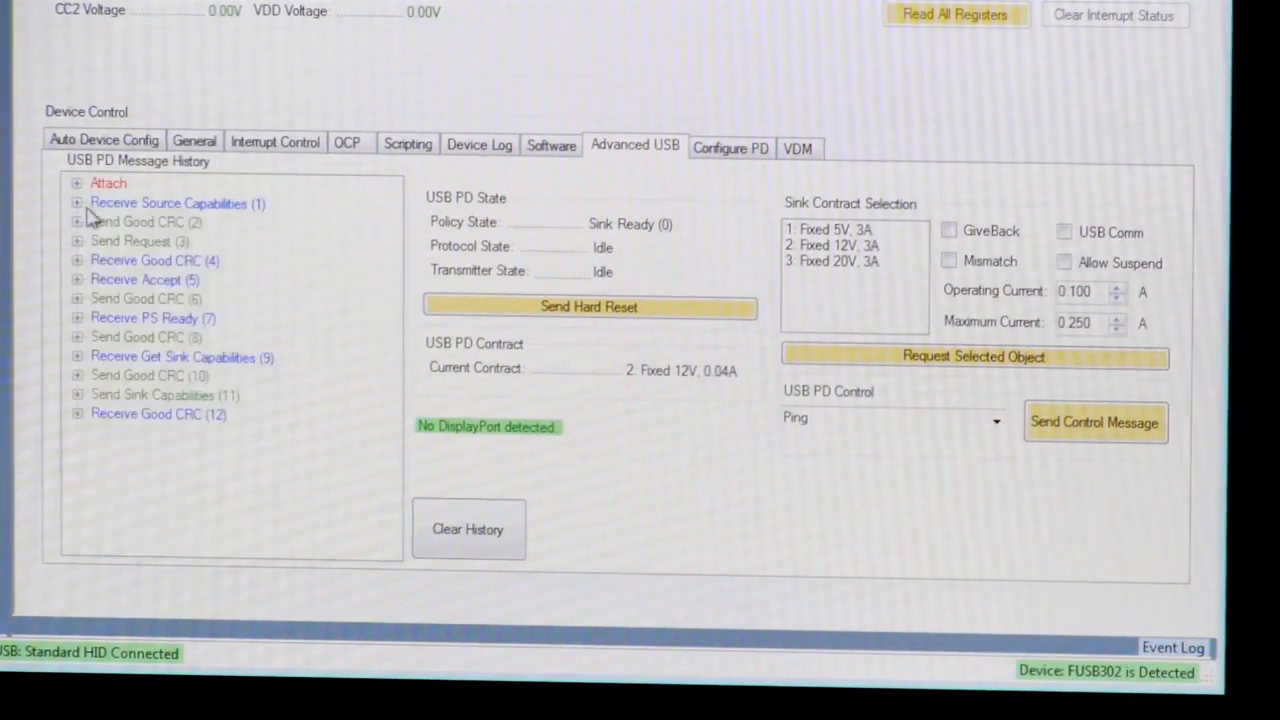
mouse_move(112, 260)
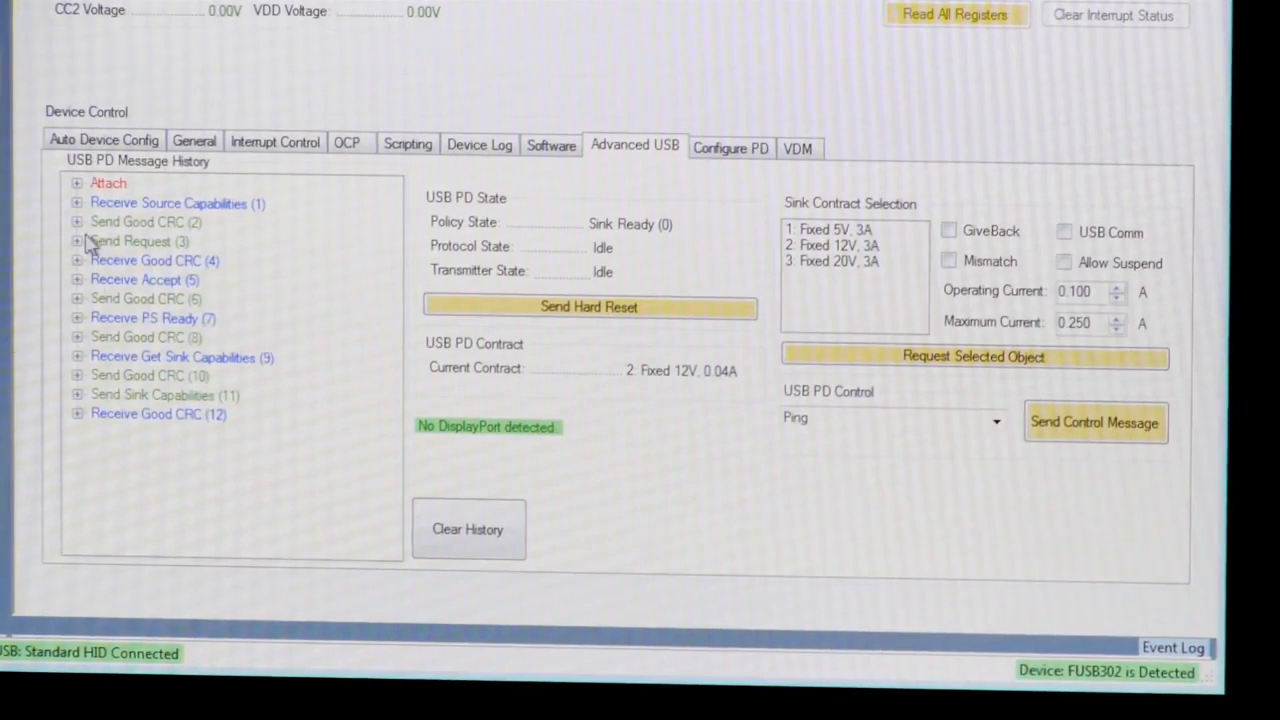
left_click(78, 240)
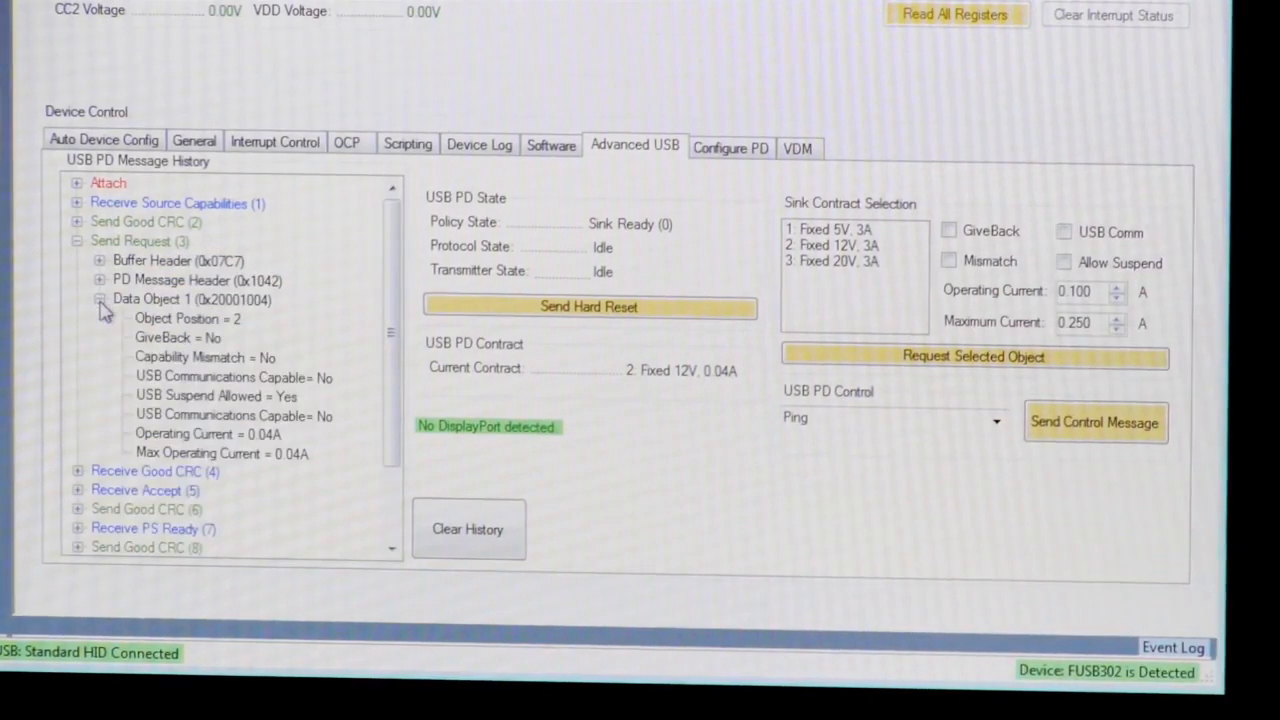
mouse_move(198, 328)
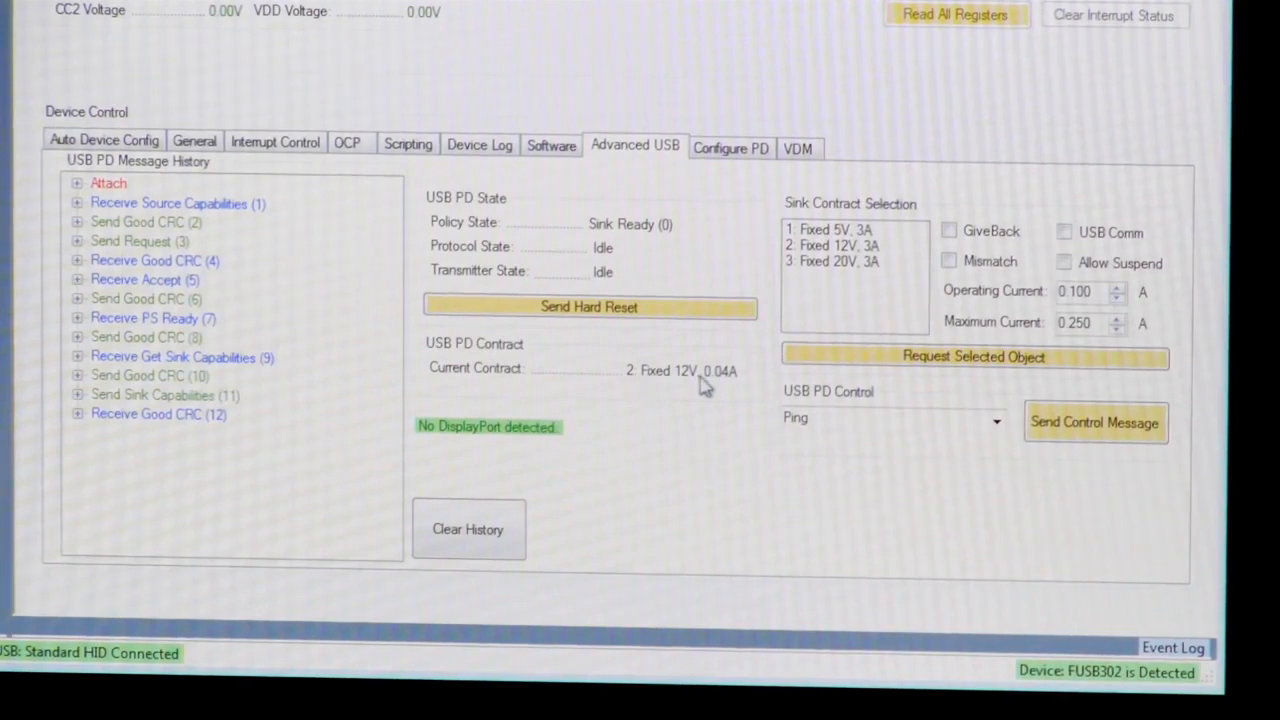
mouse_move(714, 394)
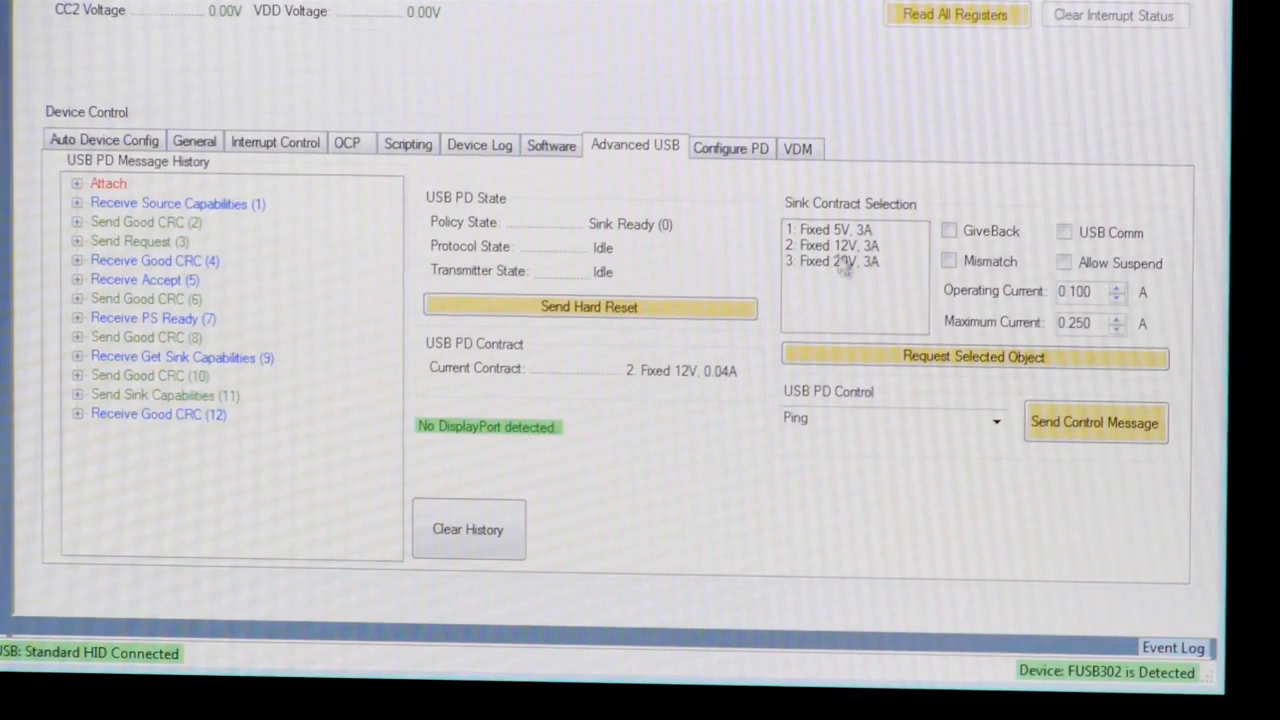
- Select the Fixed 5V, 3A sink contract and request it from the source
left_click(830, 230)
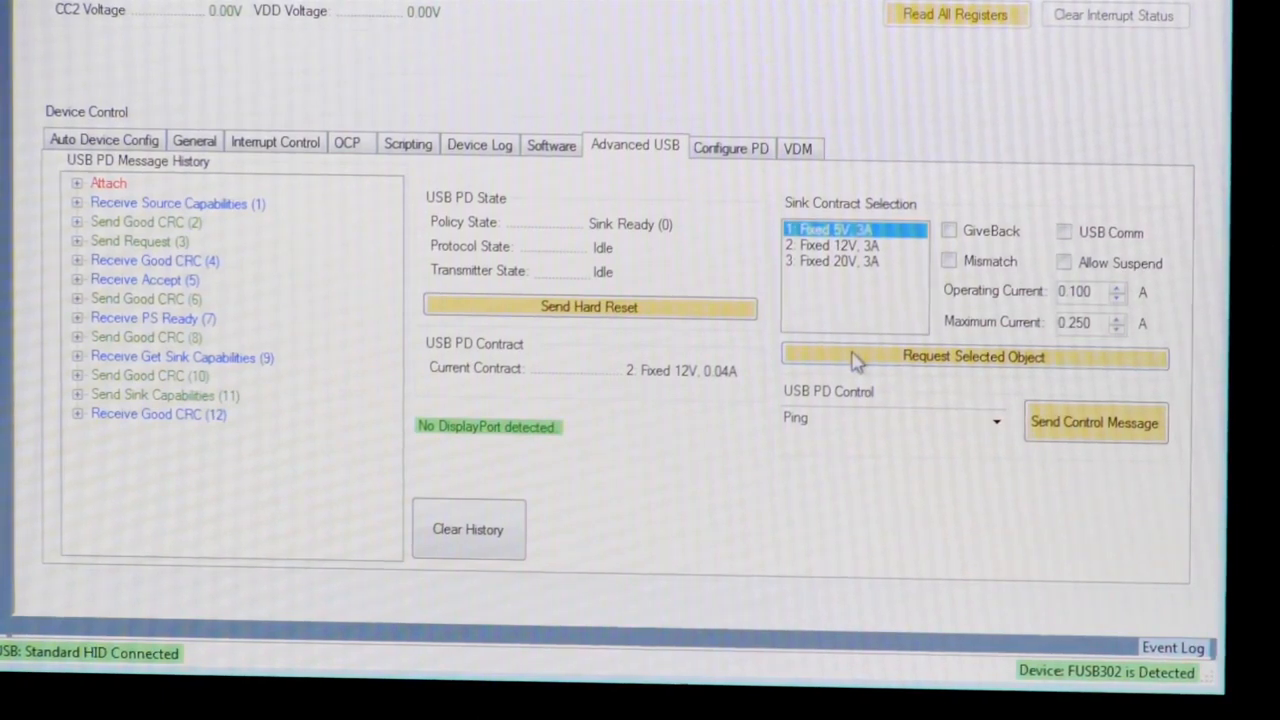
left_click(103, 140)
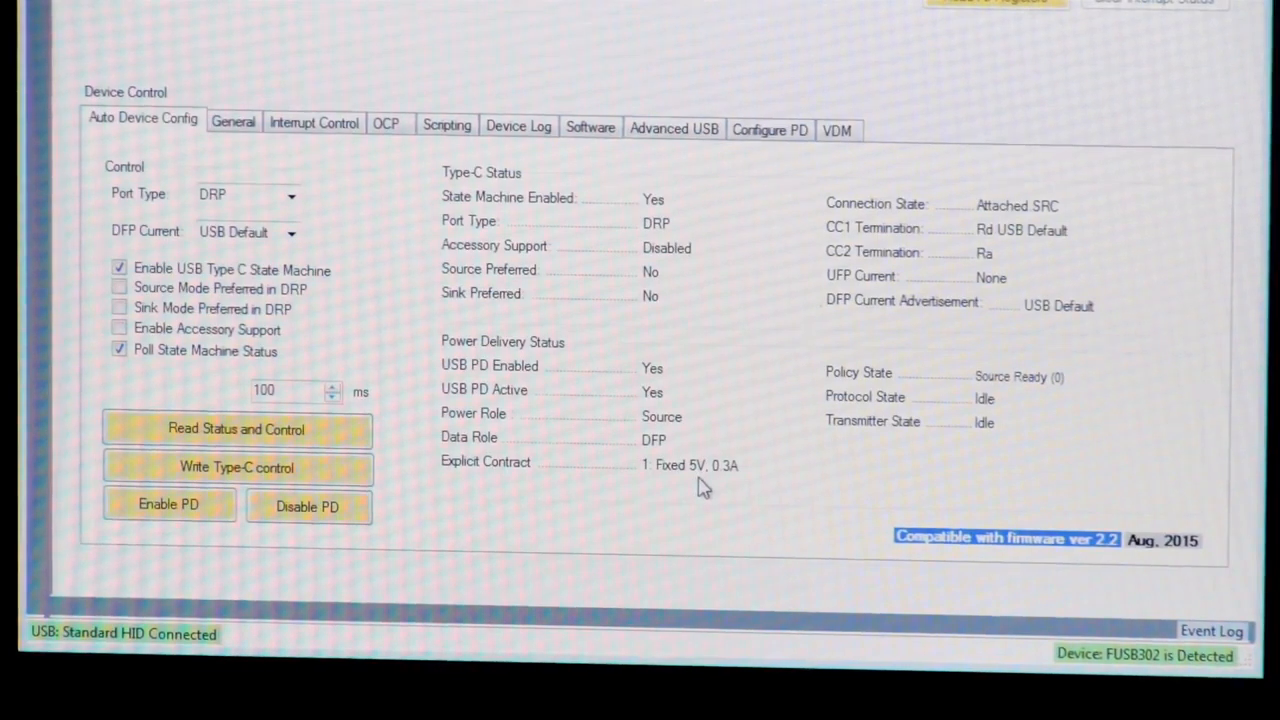
- Return to Advanced USB and scroll the message history to the dongle's exchanges
left_click(675, 128)
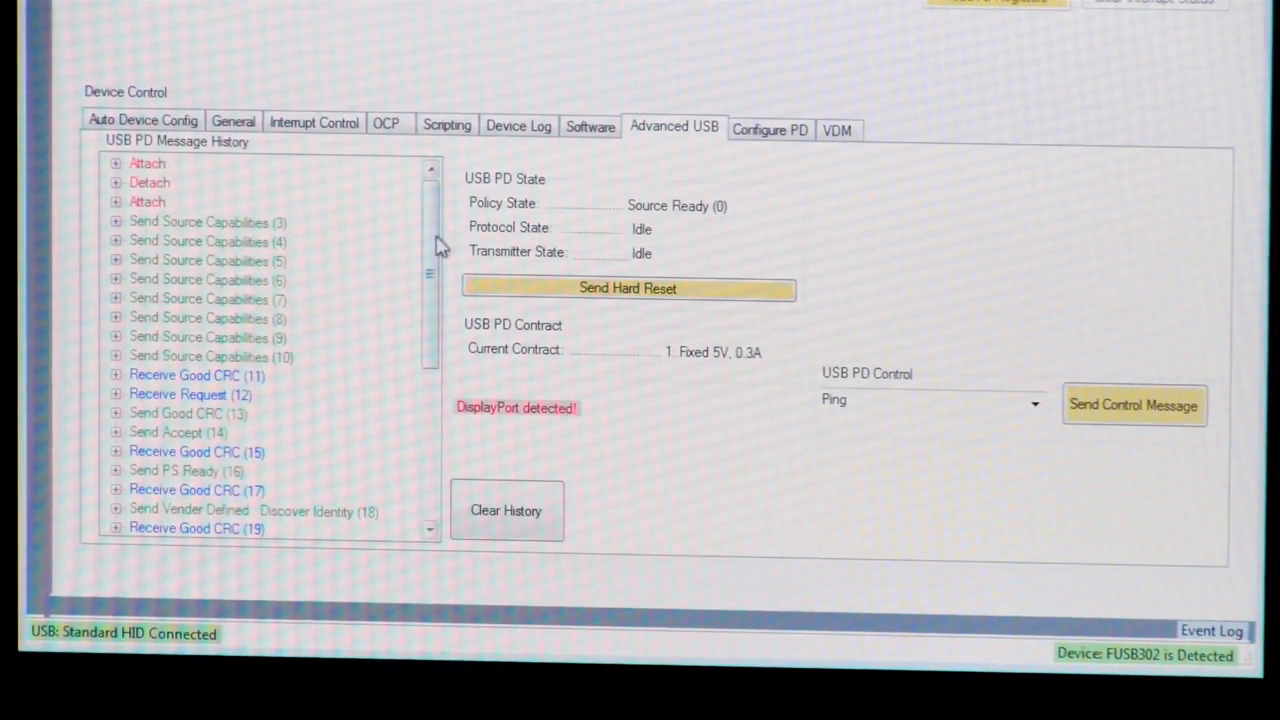
scroll("down", 3)
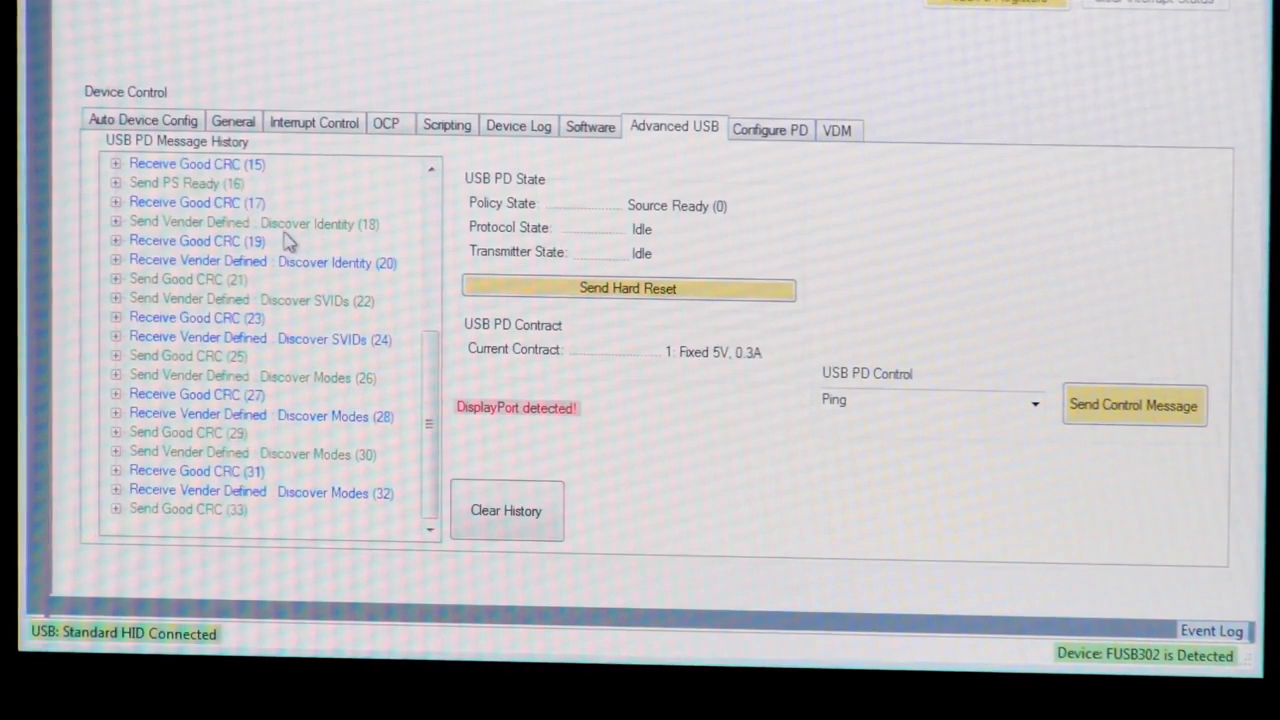
mouse_move(255, 242)
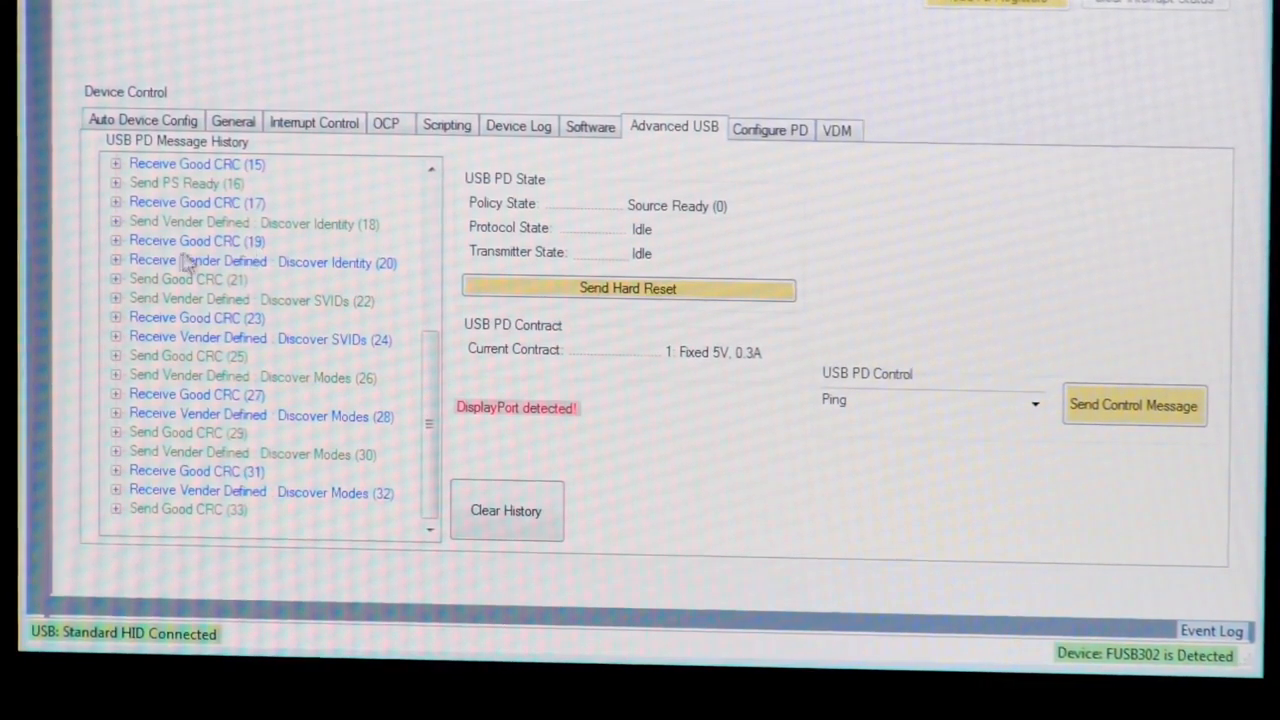
mouse_move(245, 318)
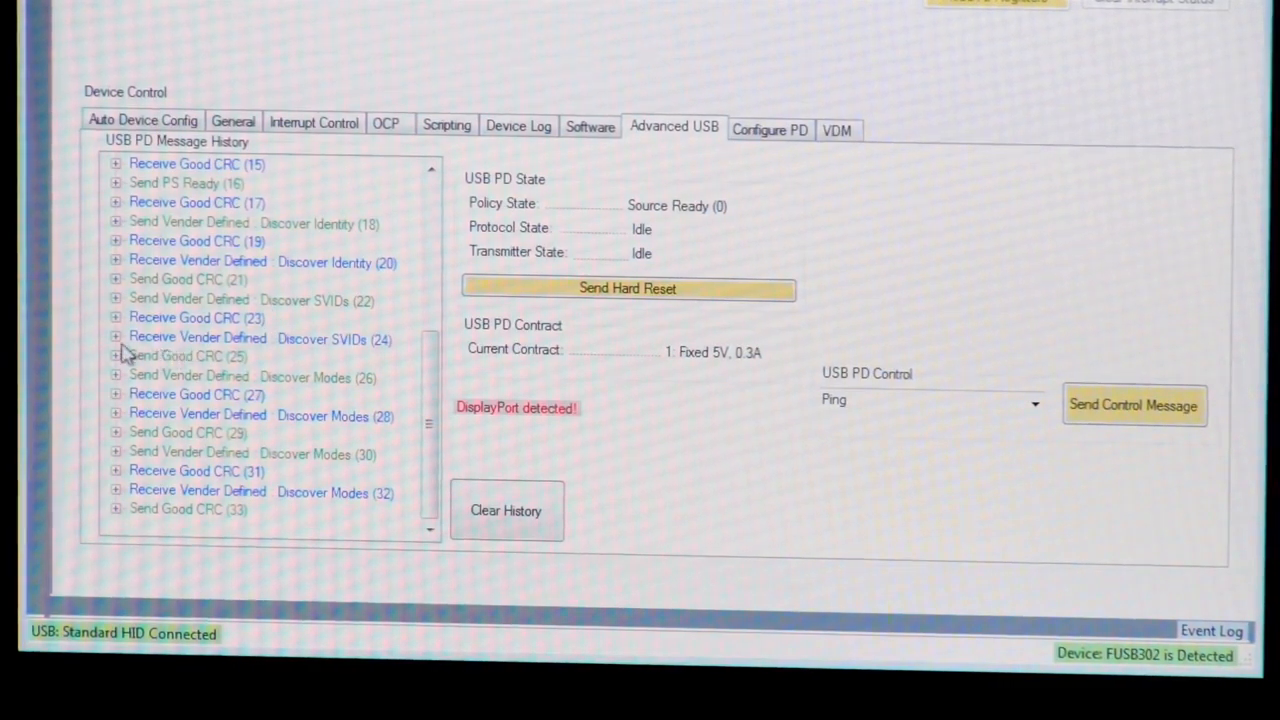
- Expand Receive Vender Defined: Discover SVIDs (24) and scroll to SVIDs FF01 and 18D1
left_click(110, 338)
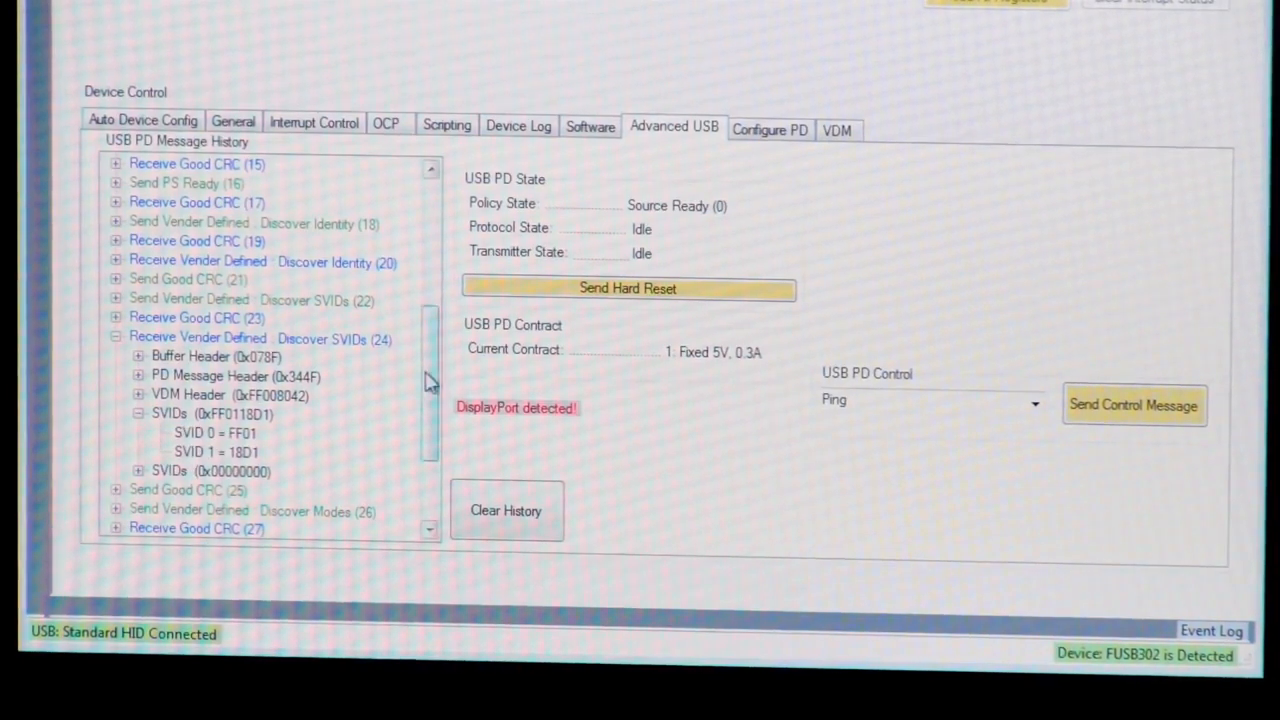
scroll("down", 3)
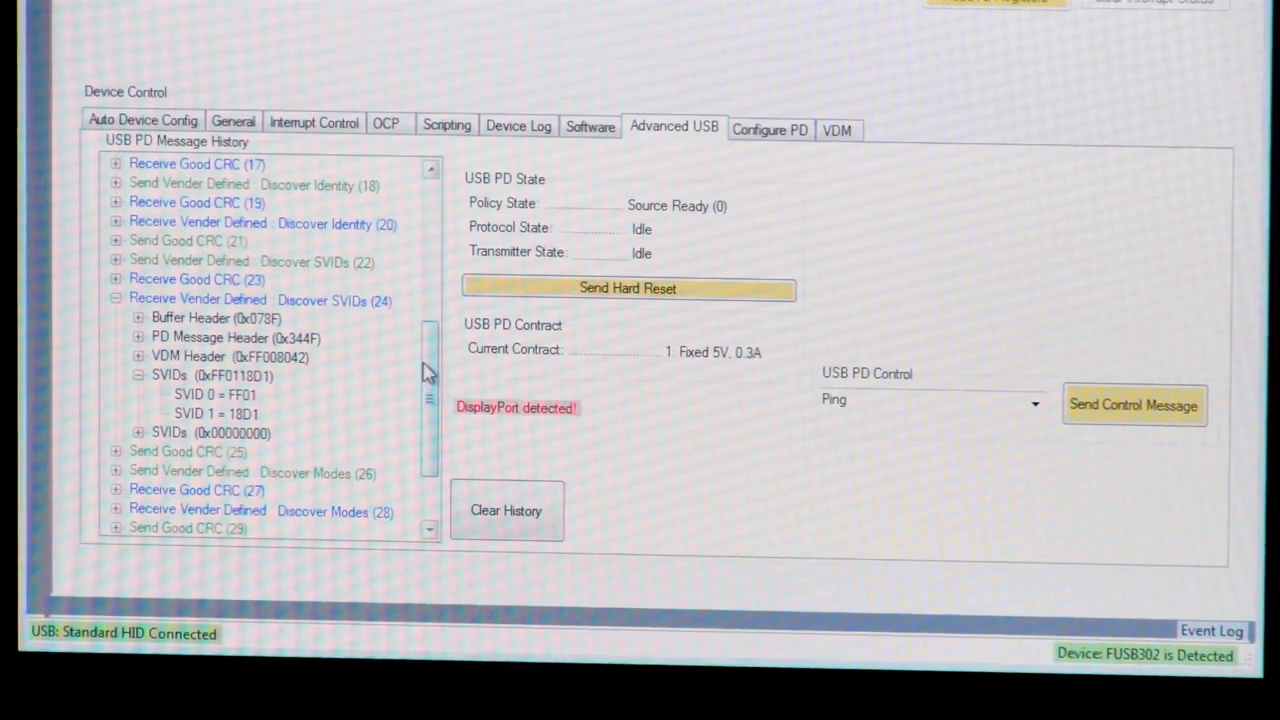
scroll("down", 3)
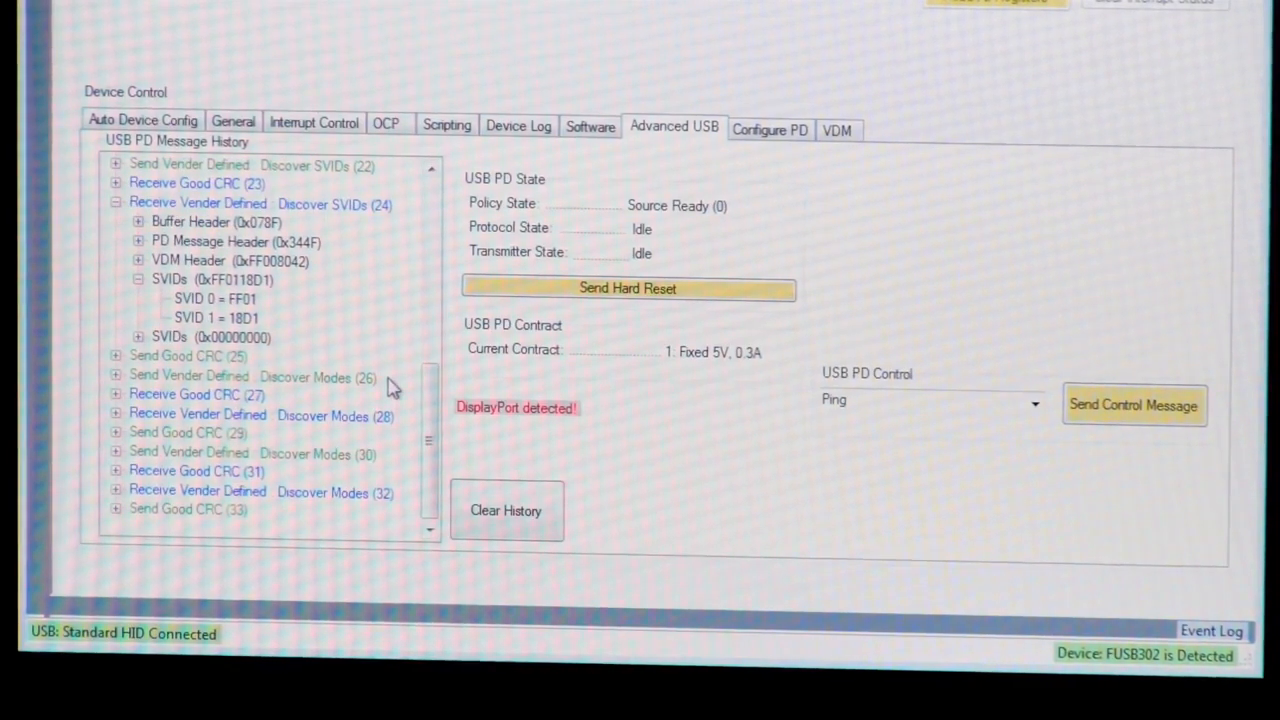
mouse_move(180, 433)
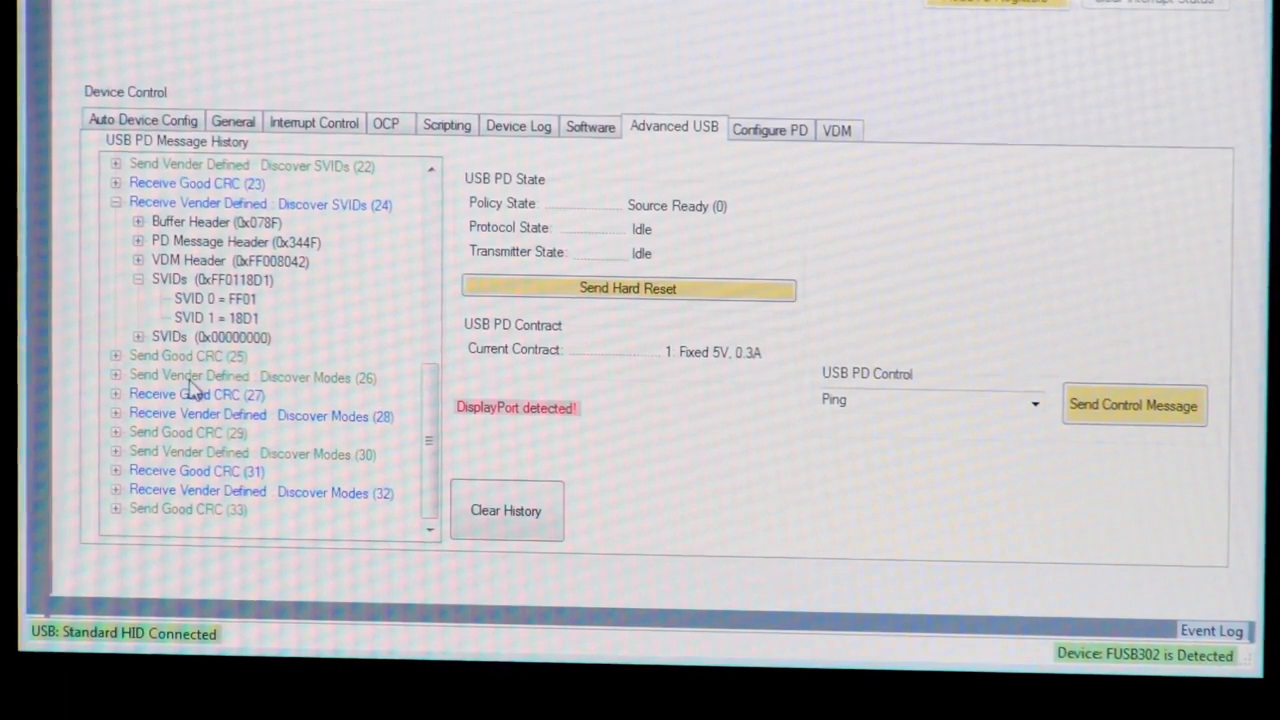
mouse_move(325, 430)
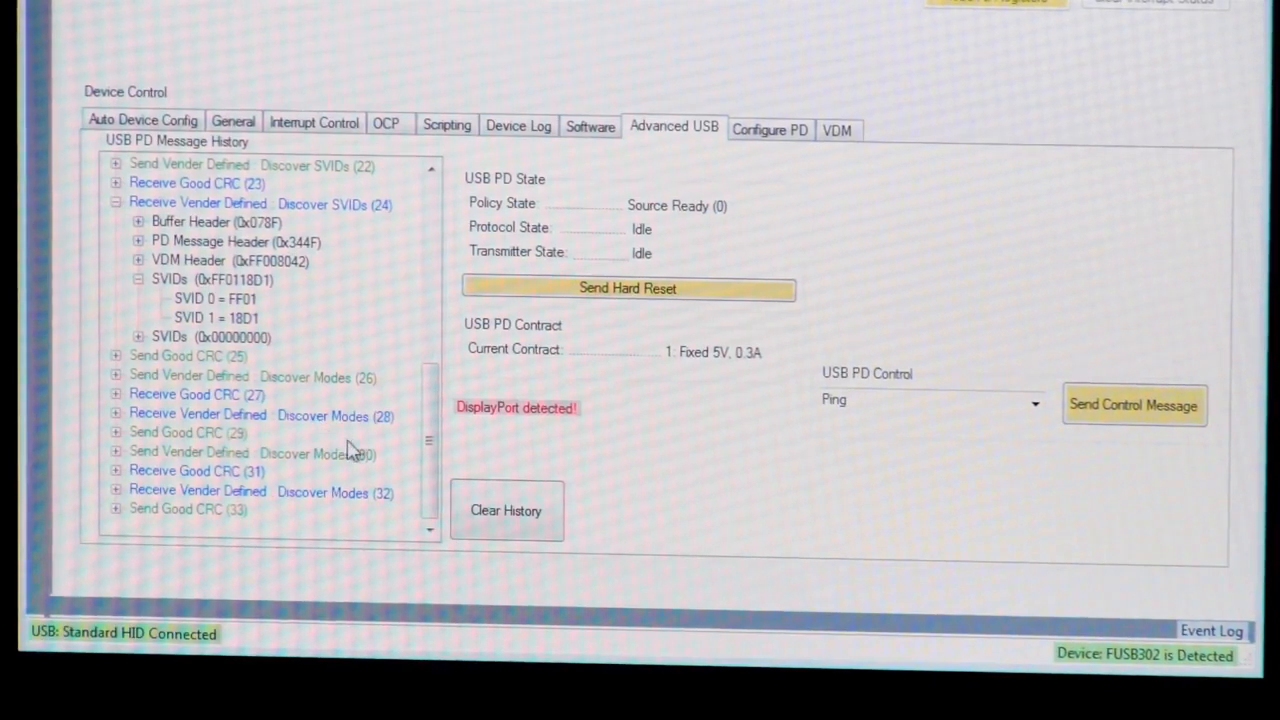
mouse_move(335, 431)
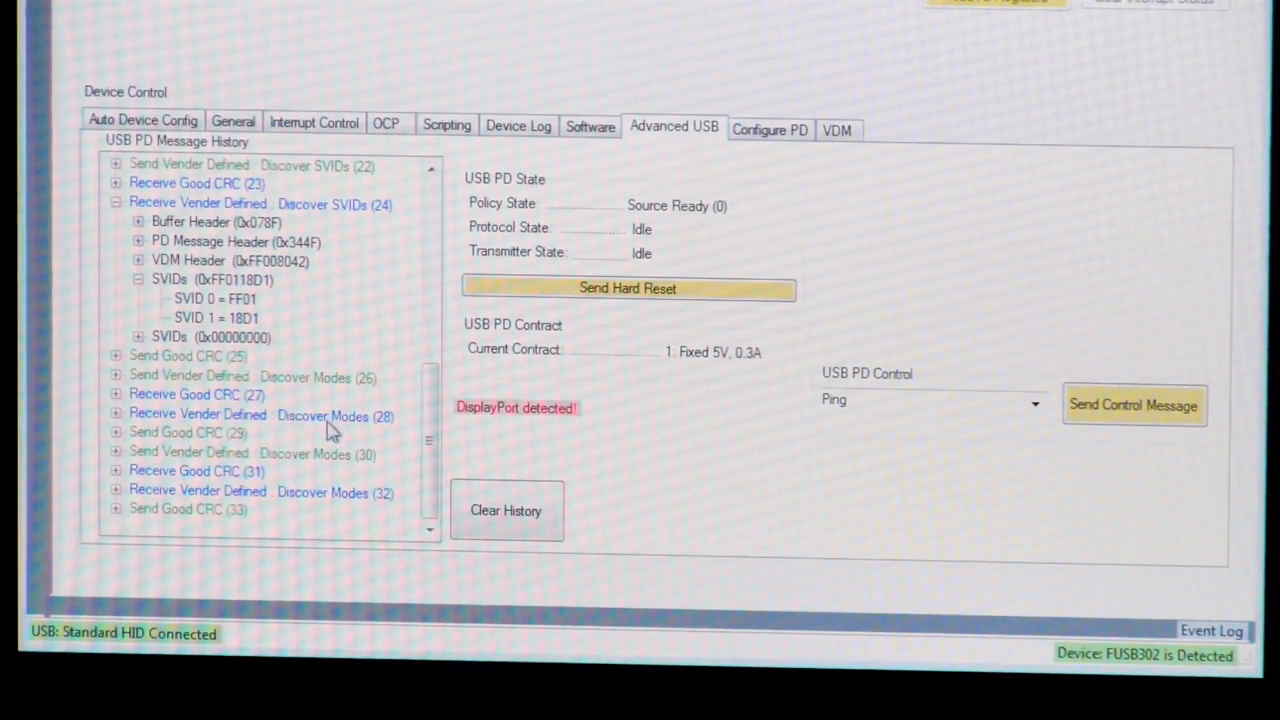
mouse_move(128, 550)
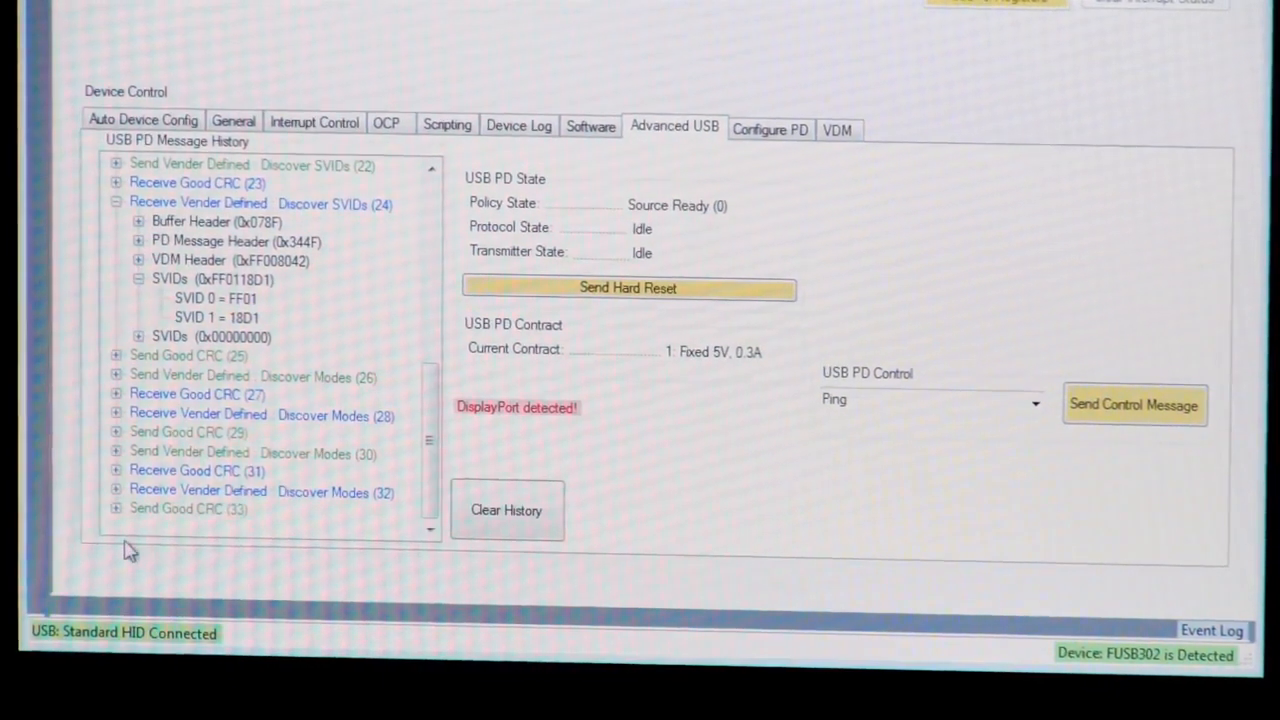